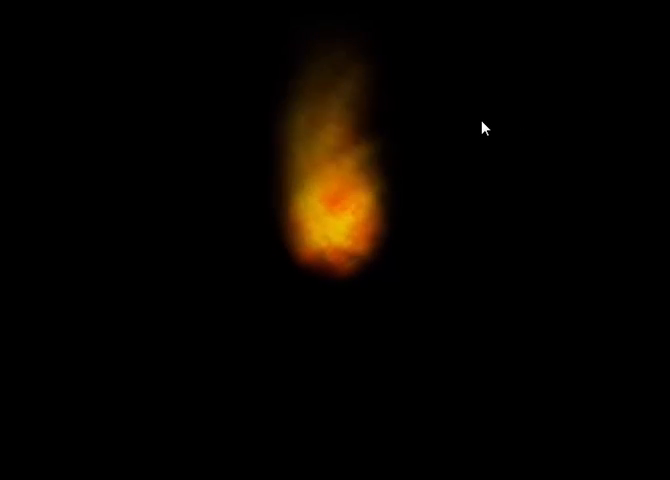
mouse_move(454, 320)
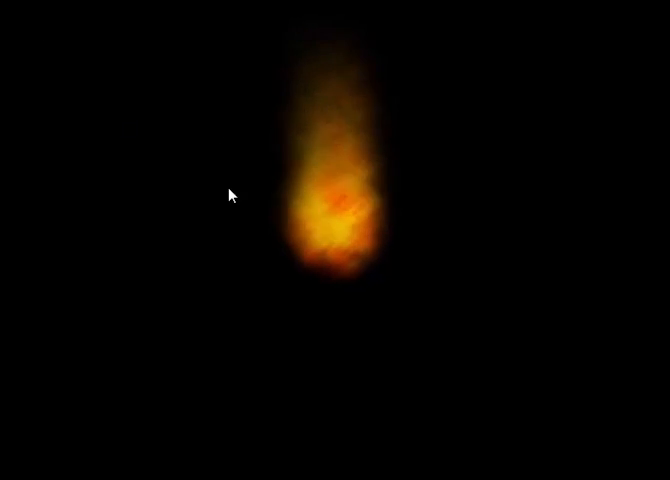
mouse_move(400, 312)
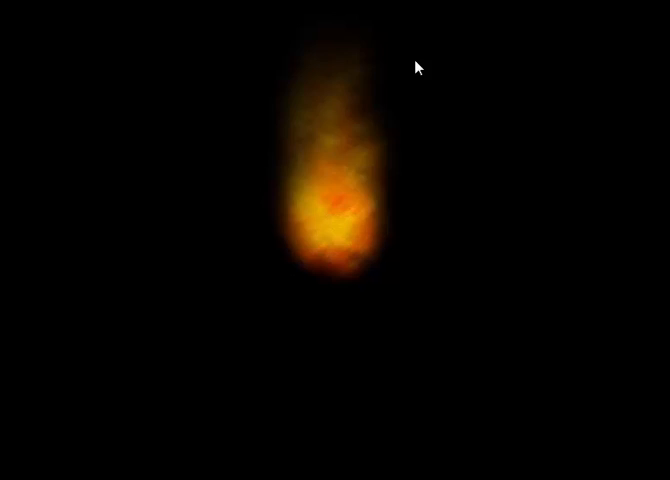
mouse_move(256, 22)
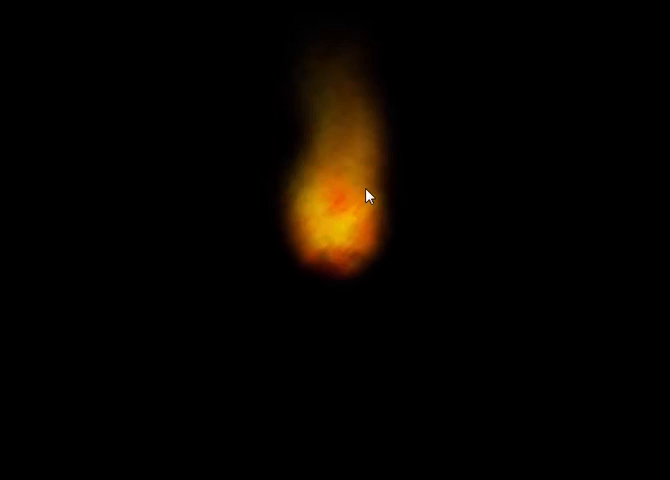
mouse_move(558, 168)
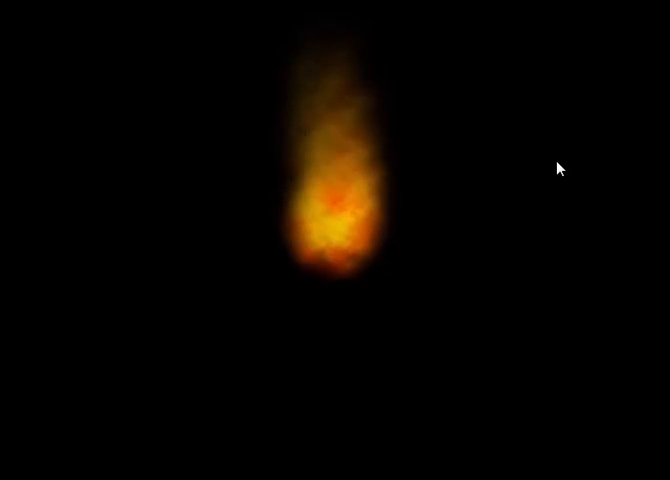